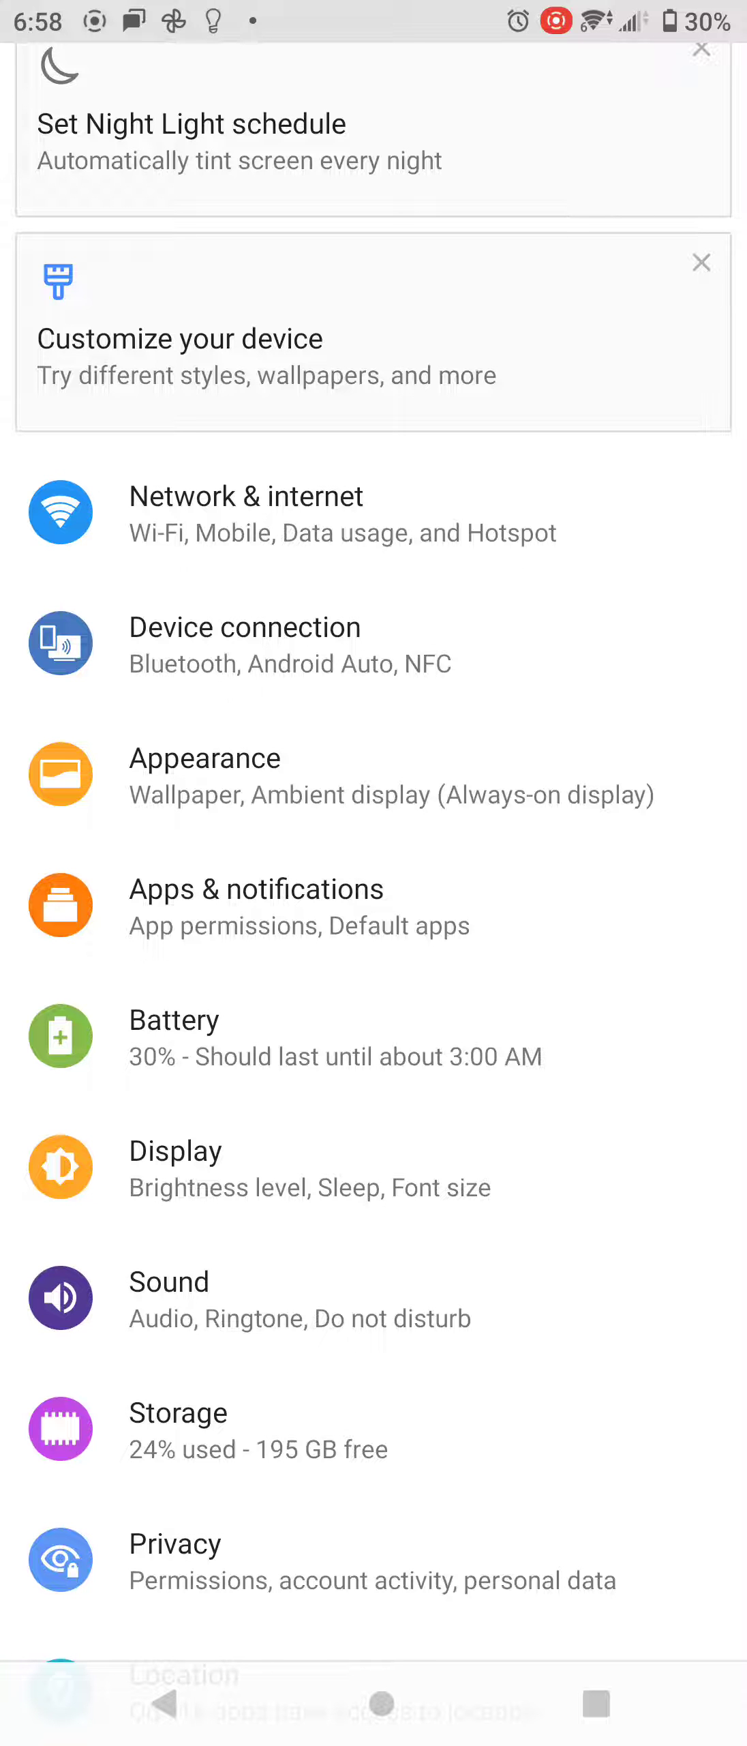
- Scroll the main Settings list down to reach the Display entry
scroll(up, 3)
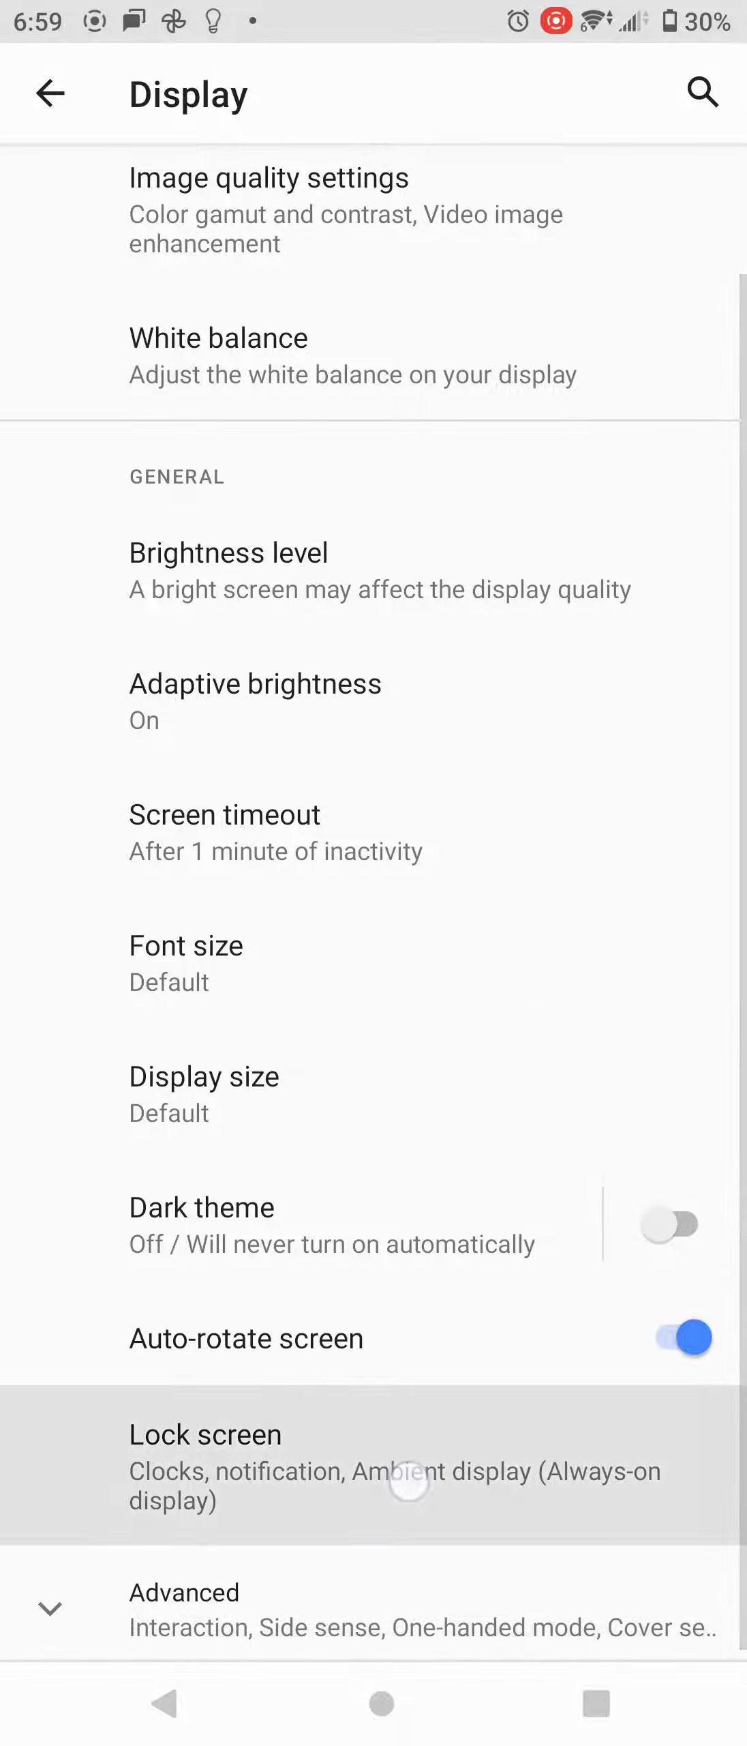
- Set Ambient display's 'When to show' option to Off under Lock screen settings
click(374, 1467)
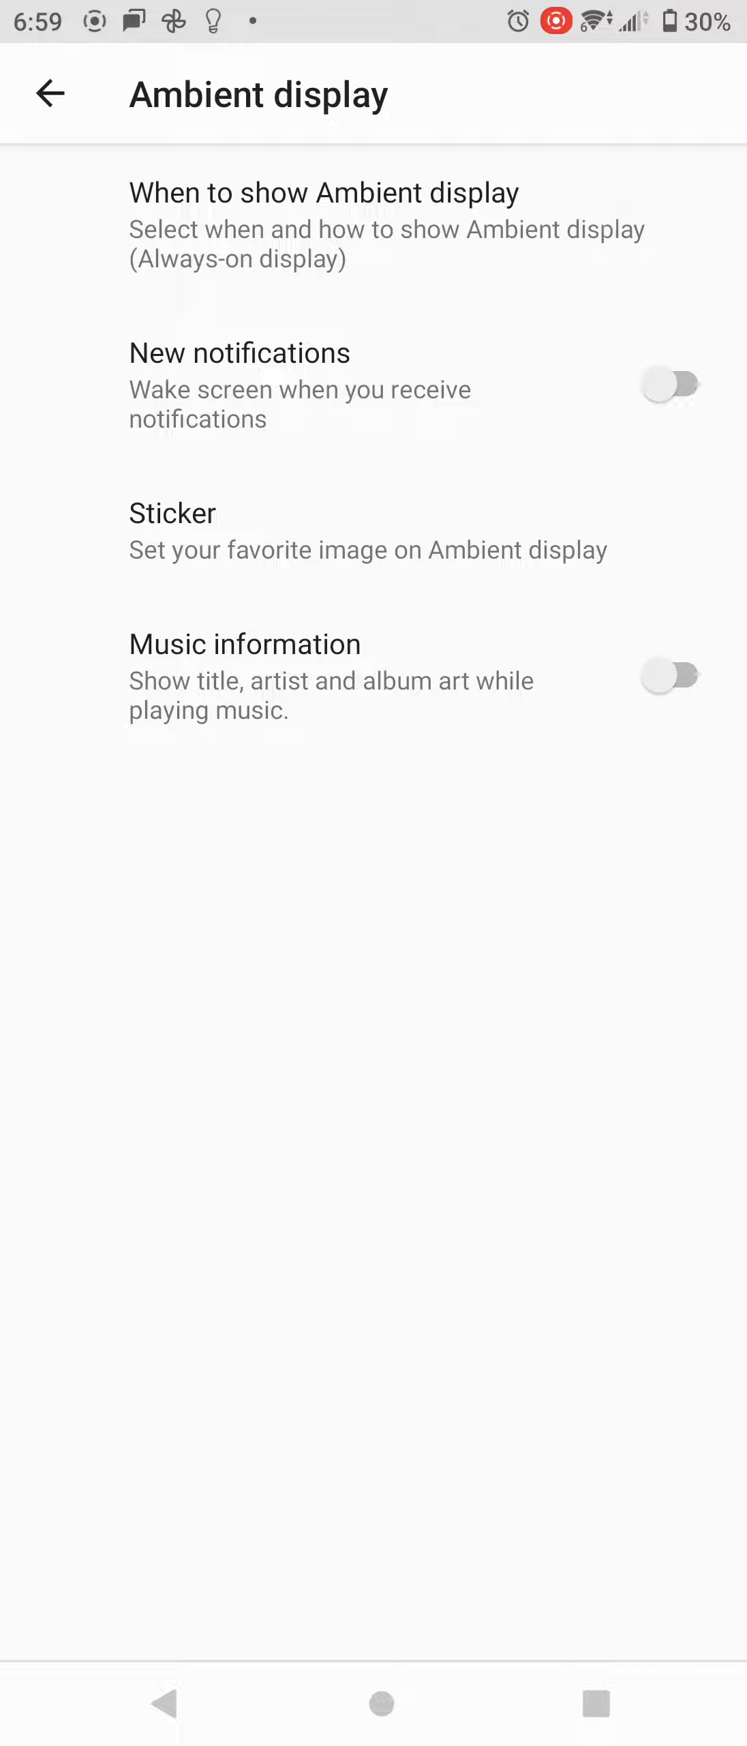
click(325, 211)
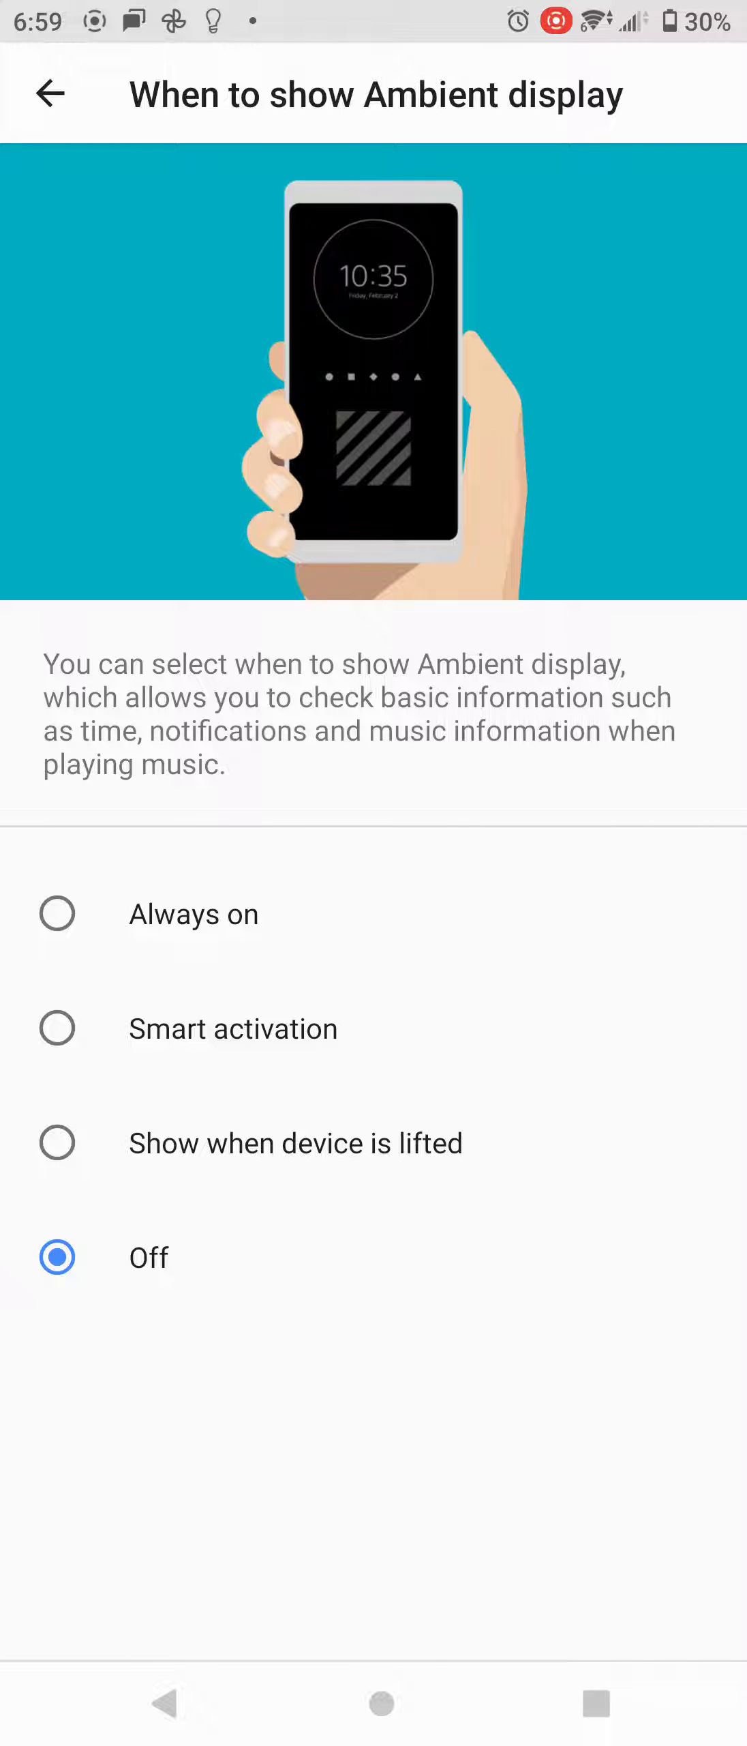
click(52, 95)
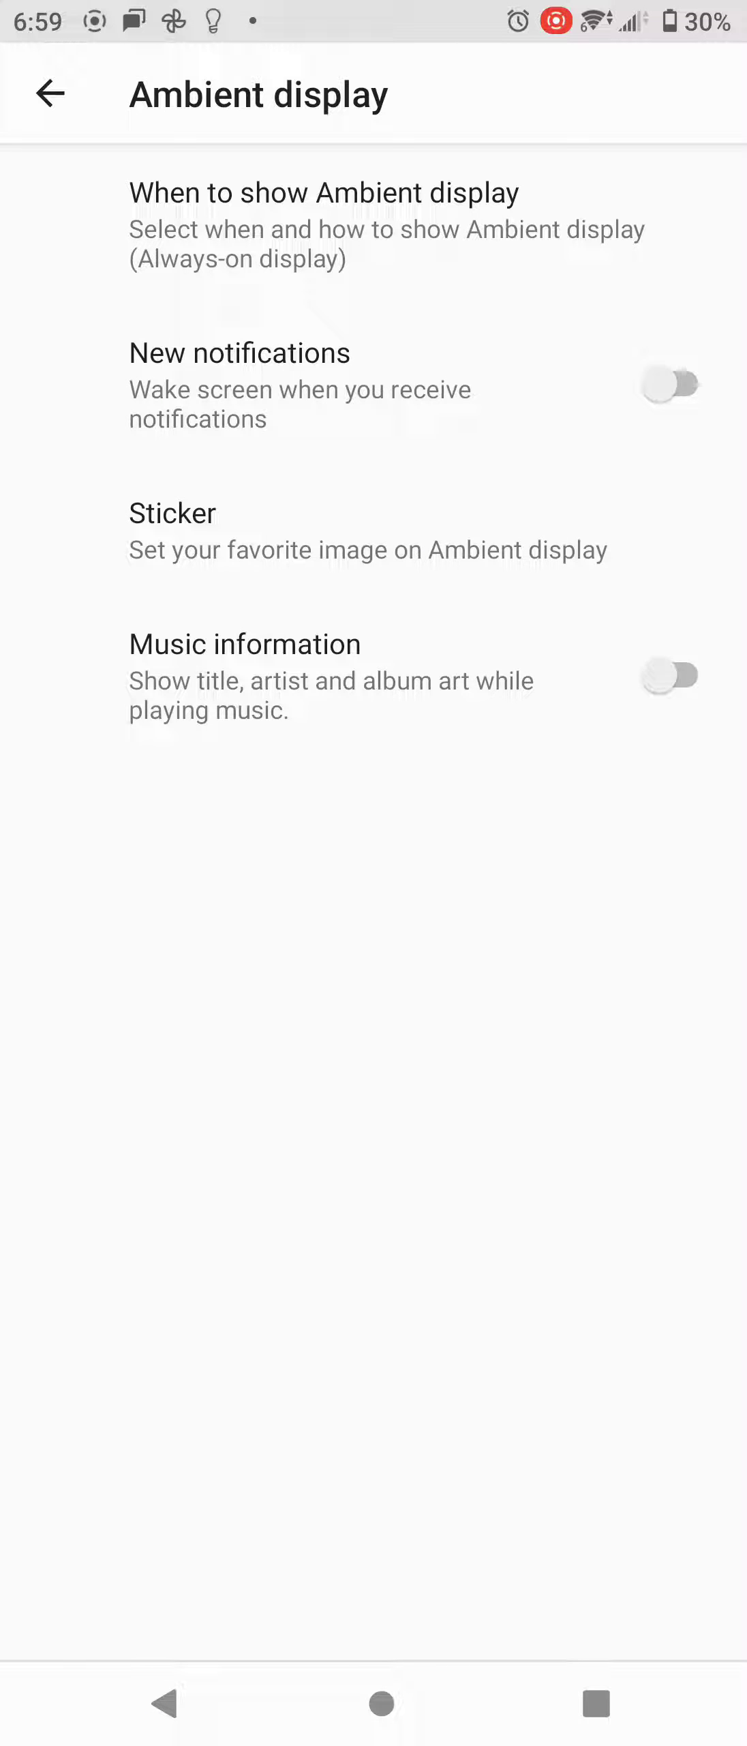